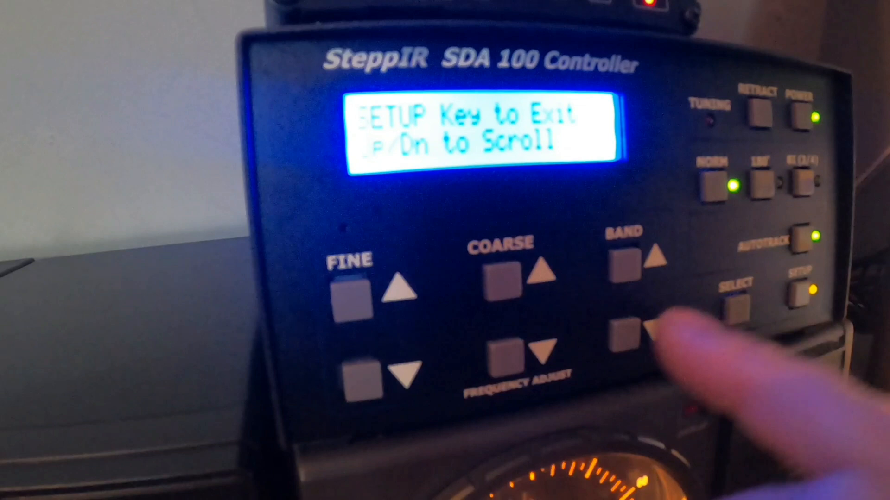
Scroll the setup menu through Software Version and Band Limit Settings to Autotrack Settings.
click(630, 334)
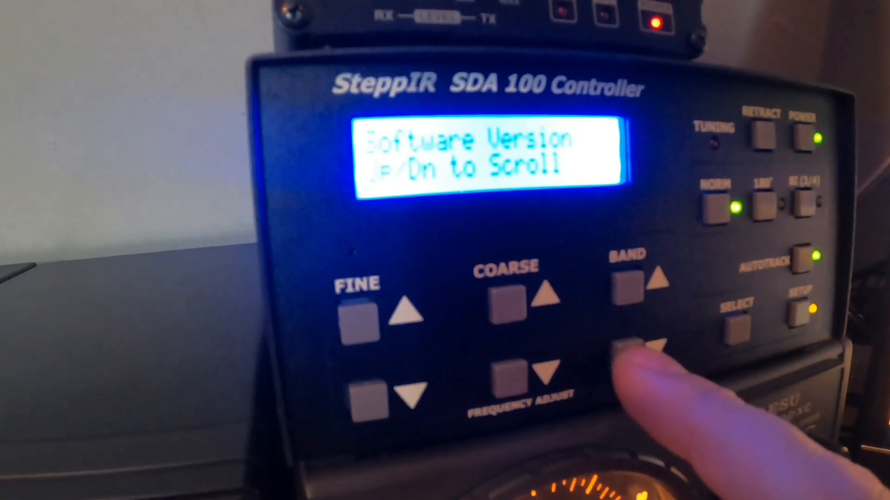
click(630, 340)
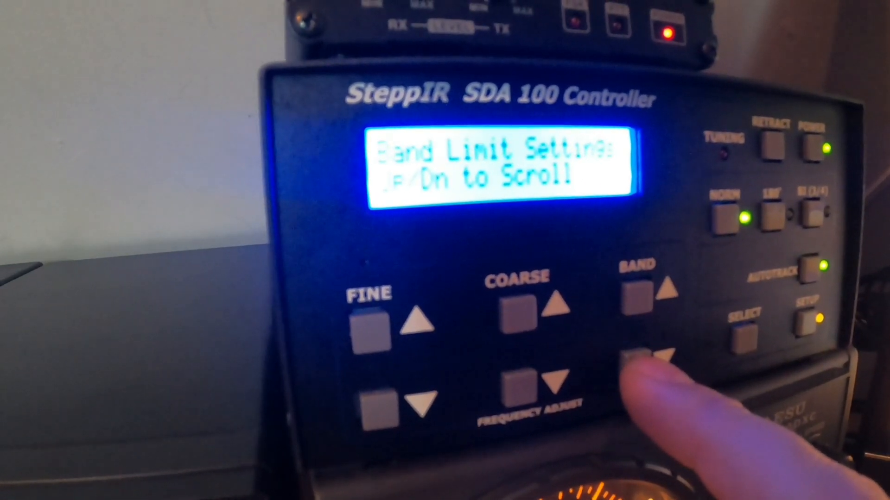
click(641, 366)
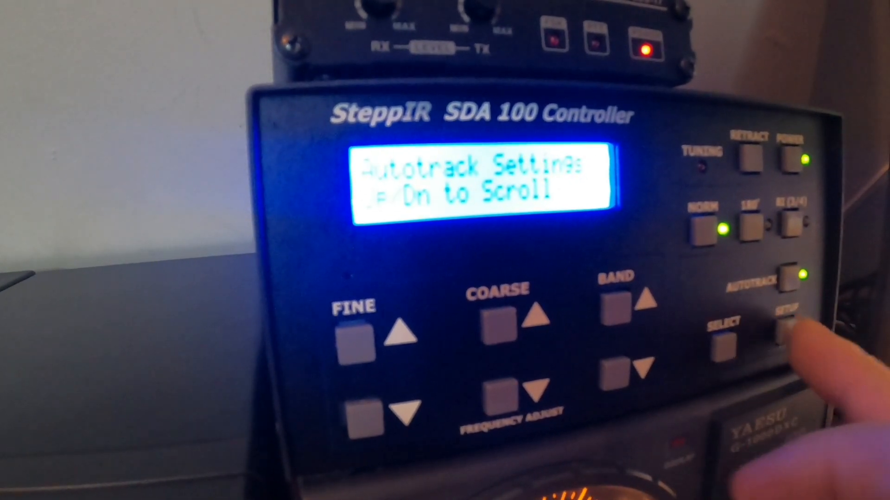